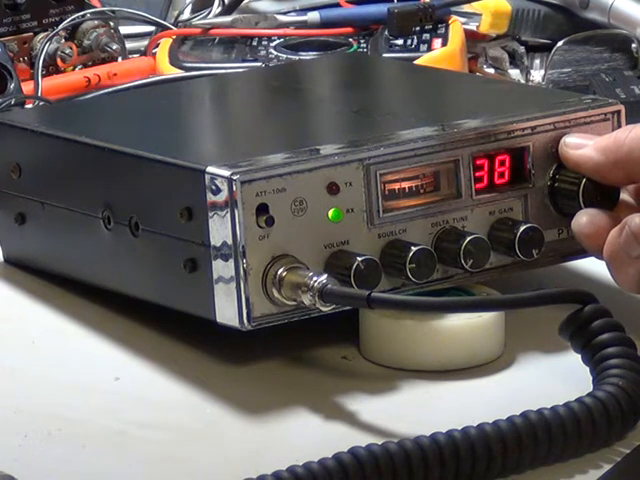
left_click_drag(576, 184, 576, 210)
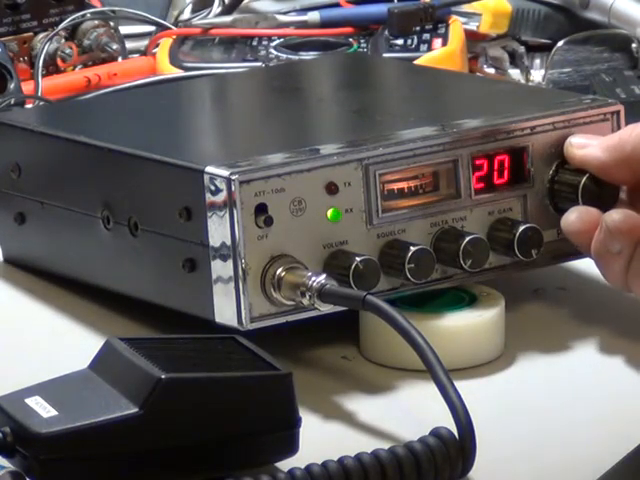
left_click_drag(576, 184, 580, 164)
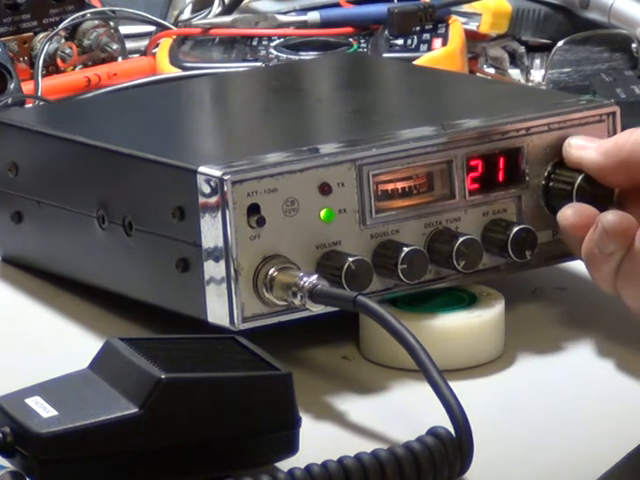